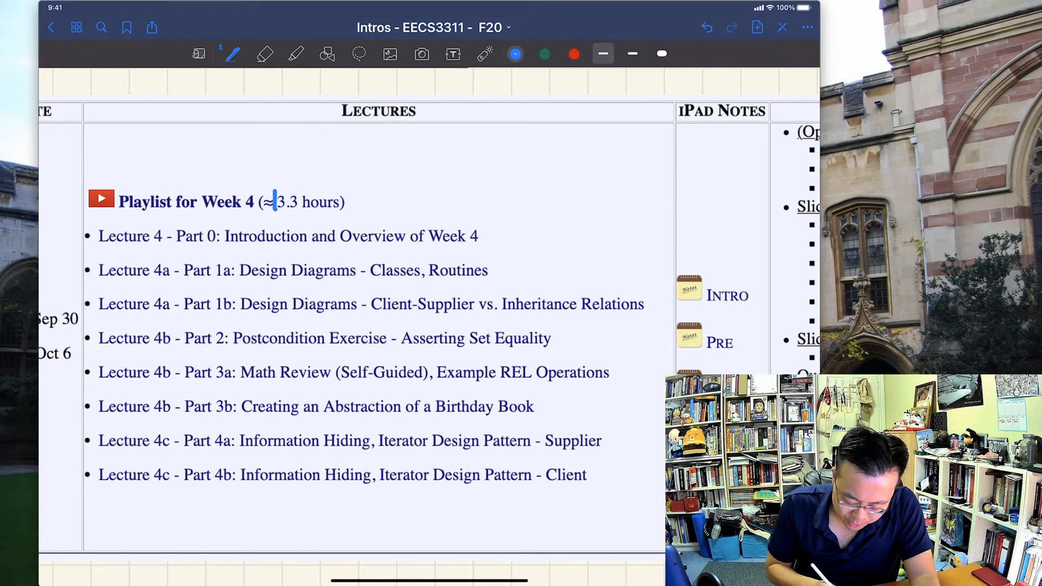
# Box the '3.3 hours' playlist estimate in blue pen.
pyautogui.moveTo(276, 200); pyautogui.dragTo(346, 213)
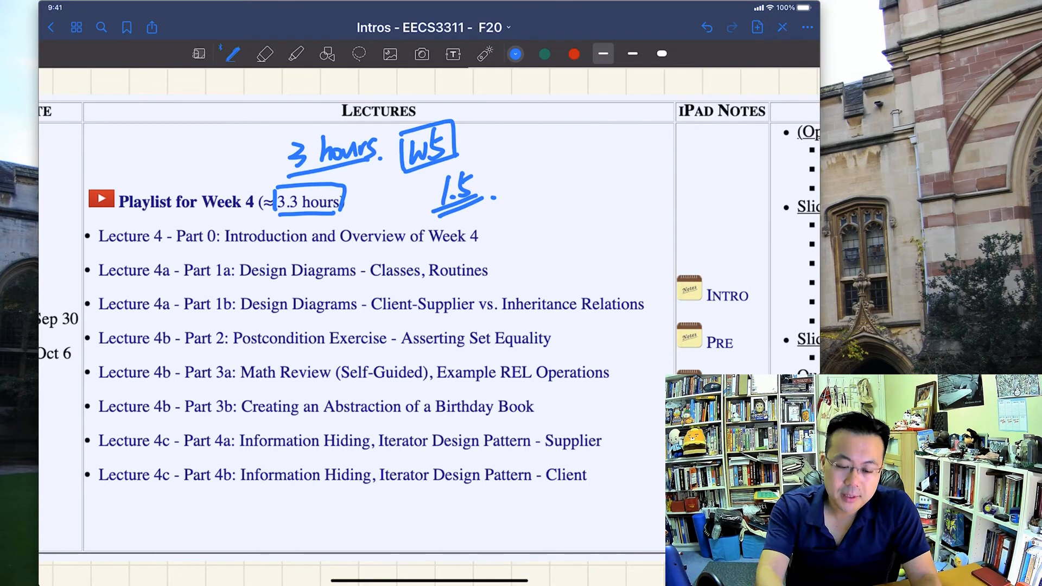
# Box both 'Design Diagrams' titles of Parts 1a and 1b together.
pyautogui.scroll(-3)
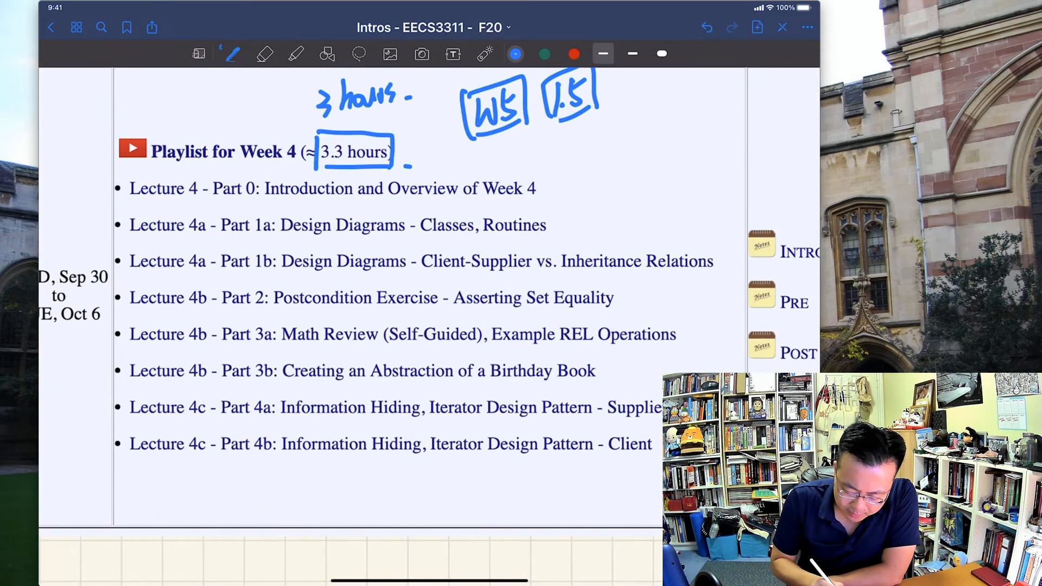
pyautogui.moveTo(279, 219); pyautogui.dragTo(410, 266)
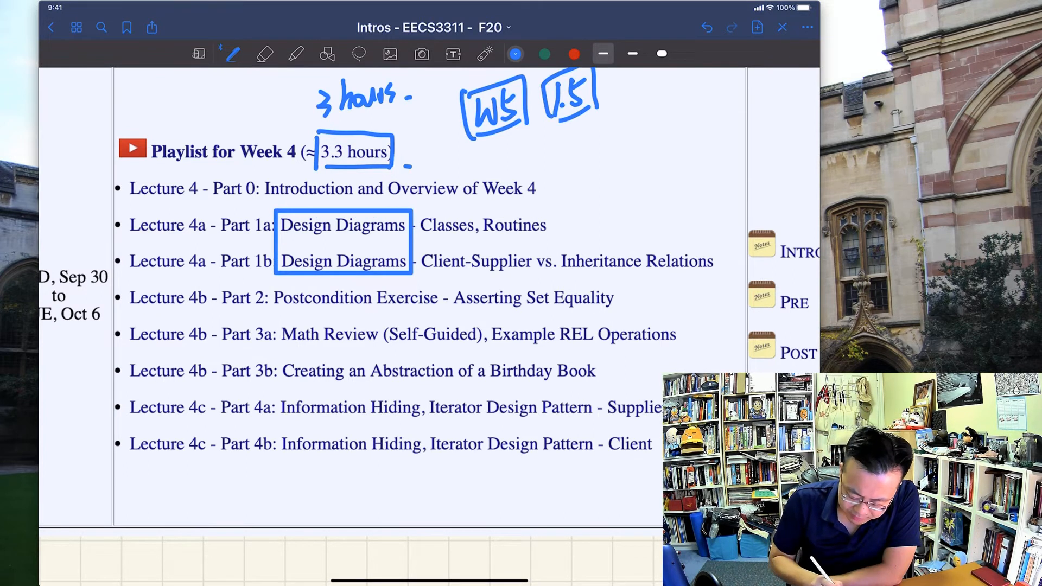
# Enclose Parts 2, 3a and 3b in one clean rectangle.
pyautogui.moveTo(270, 295); pyautogui.dragTo(270, 385)
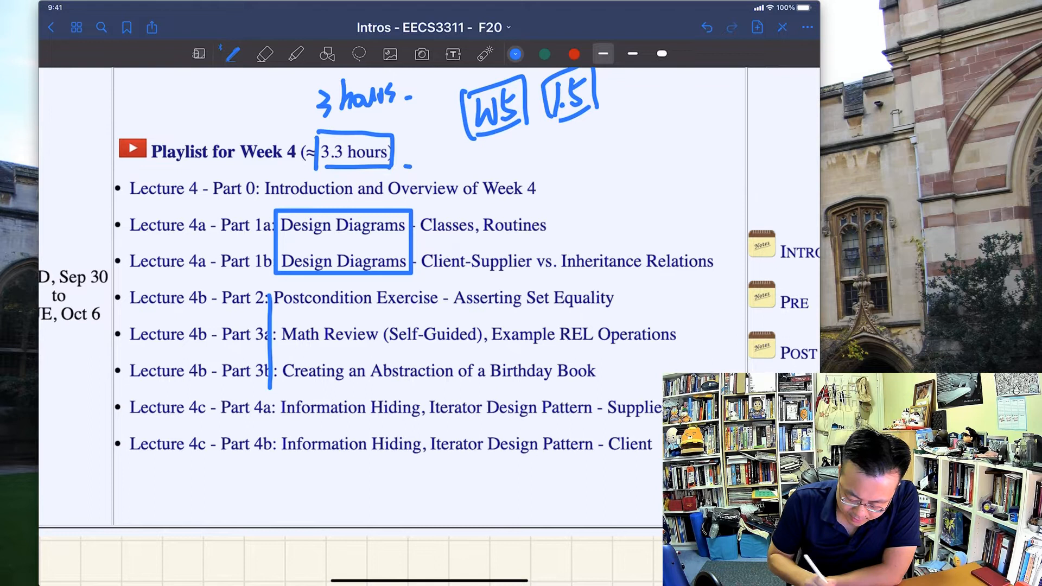
pyautogui.moveTo(273, 300); pyautogui.dragTo(604, 379)
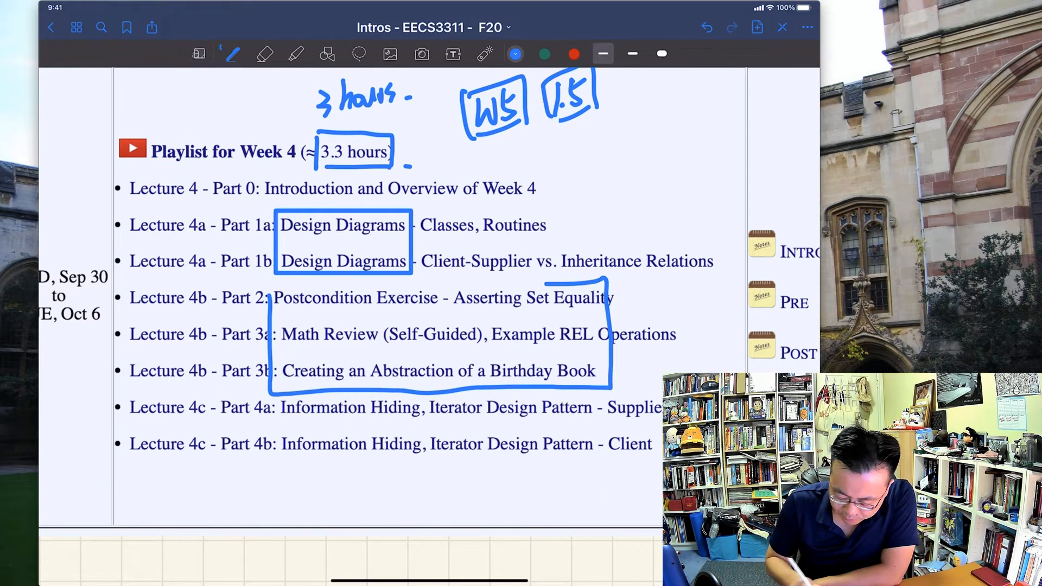
pyautogui.moveTo(269, 292); pyautogui.dragTo(605, 386)
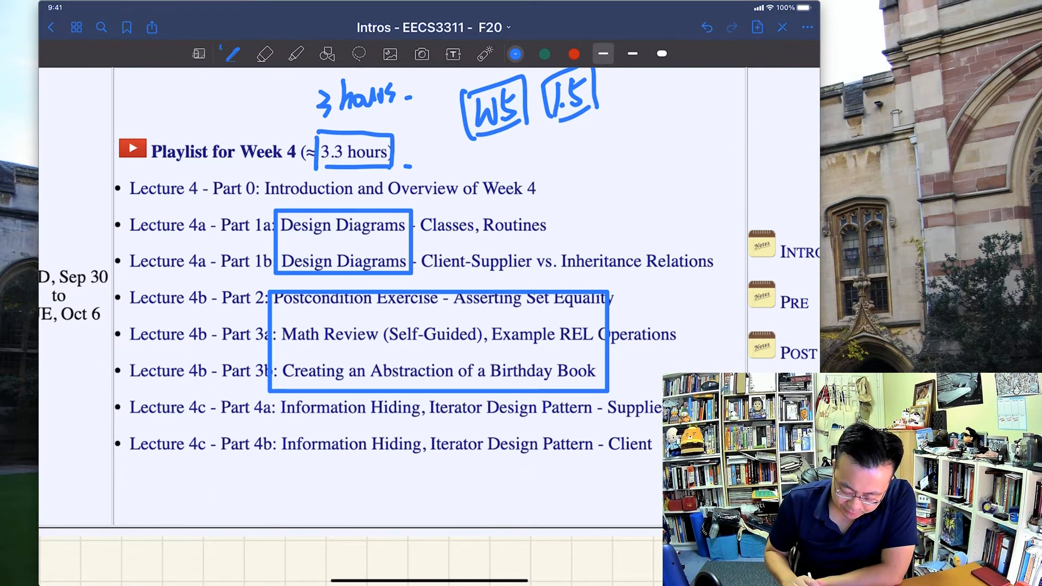
pyautogui.scroll(-3)
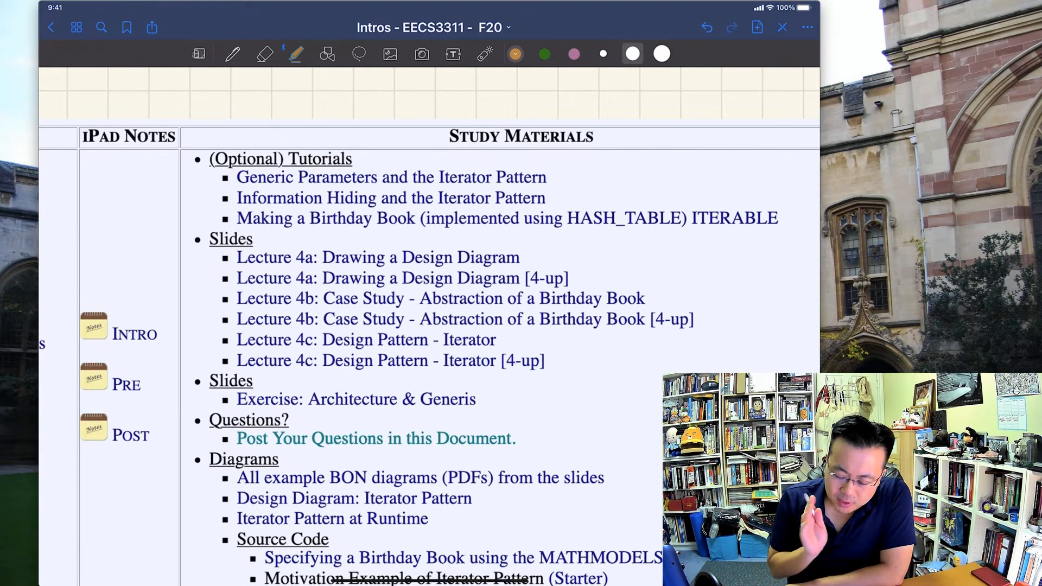
# Use a finer highlighter stroke, then switch its colour to pink.
pyautogui.click(603, 54)
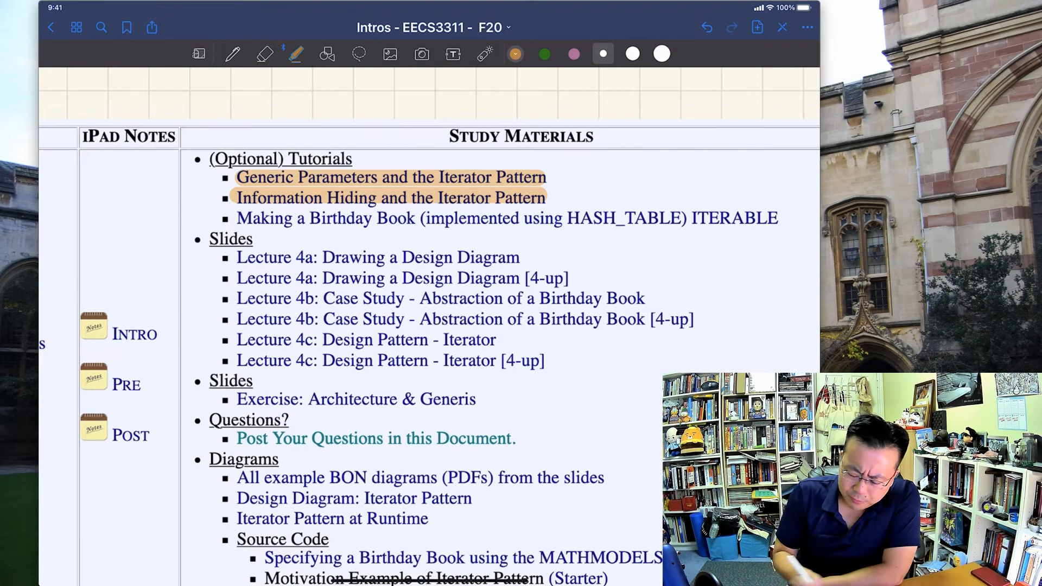
pyautogui.click(573, 54)
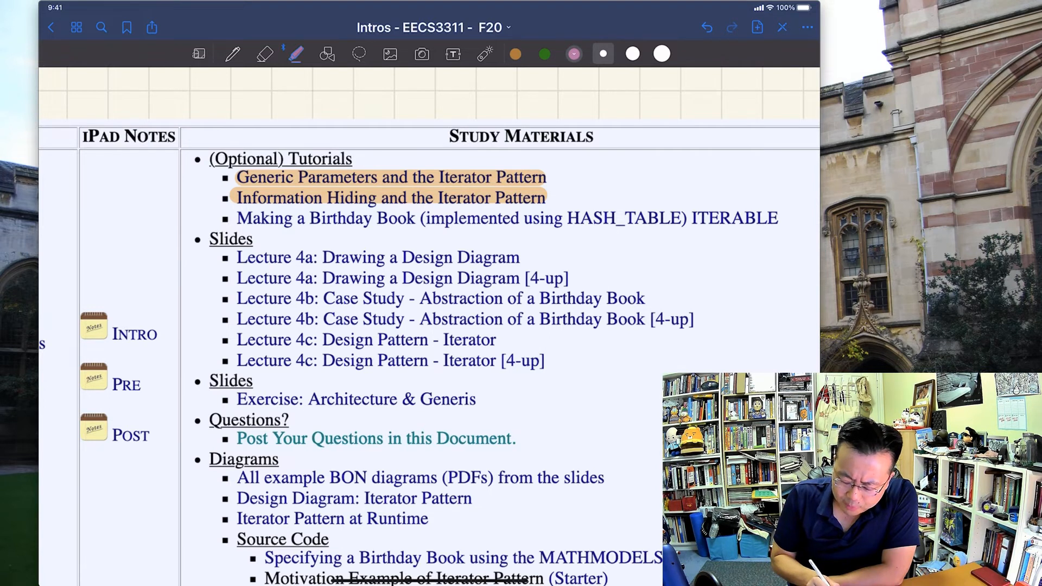
# Highlight the Birthday Book tutorial and bar the lecture slides list in pink.
pyautogui.moveTo(238, 218); pyautogui.dragTo(413, 218)
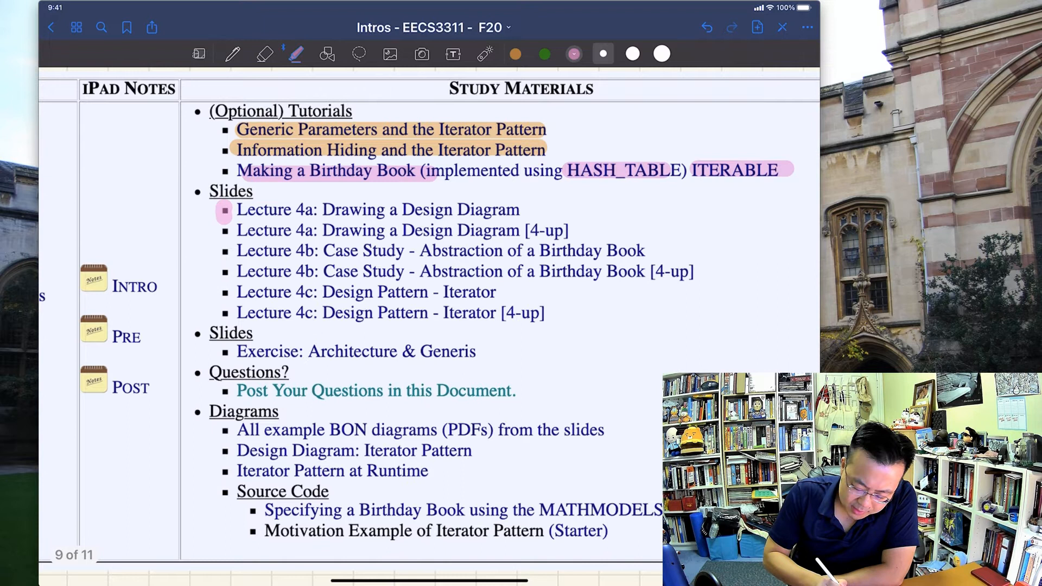
pyautogui.moveTo(223, 213); pyautogui.dragTo(224, 312)
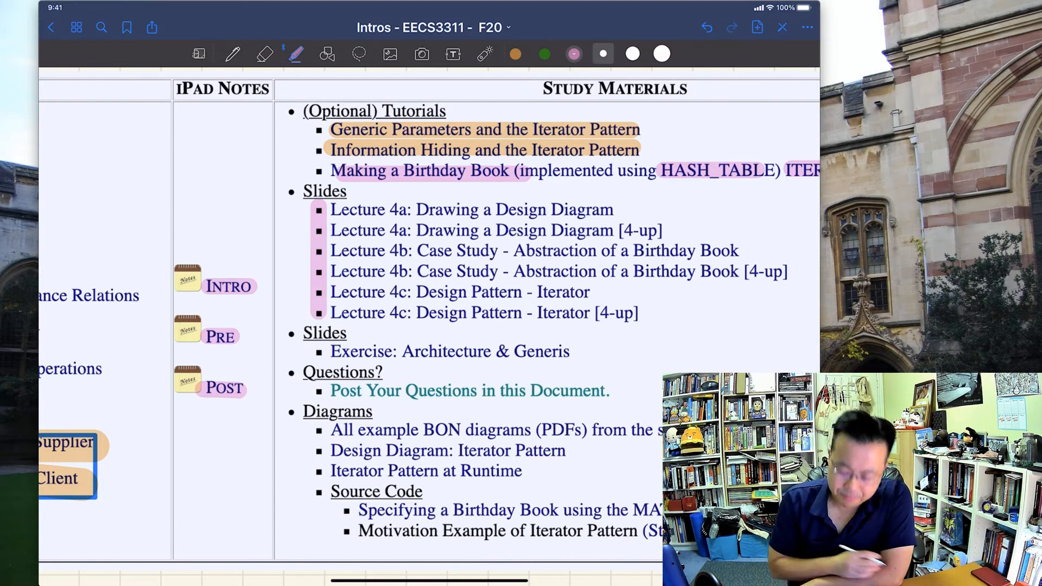
pyautogui.scroll(-3)
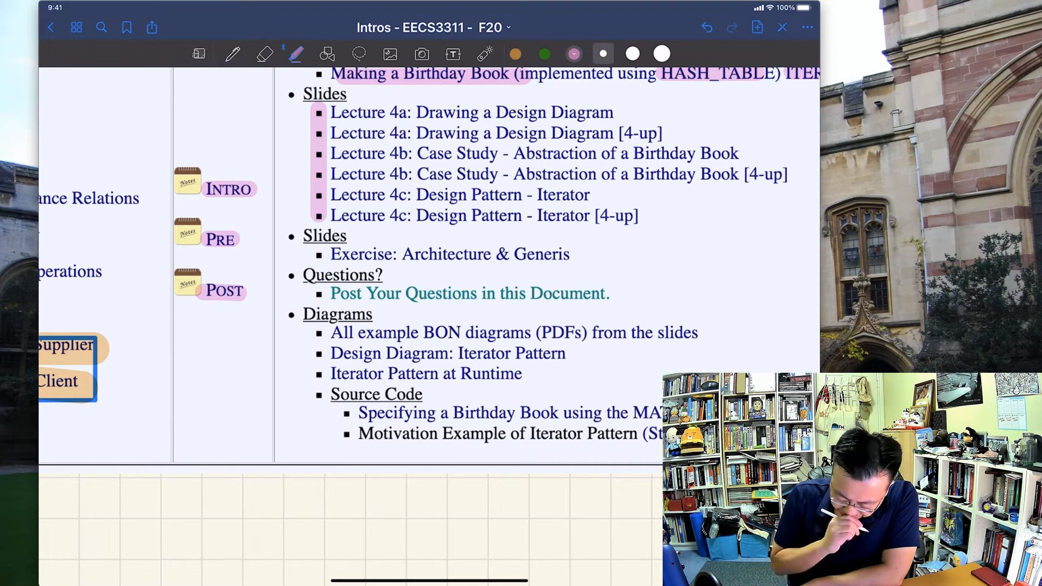
# Move on to the Week 4 learning objectives and milestones page.
pyautogui.moveTo(330, 254); pyautogui.dragTo(525, 254)
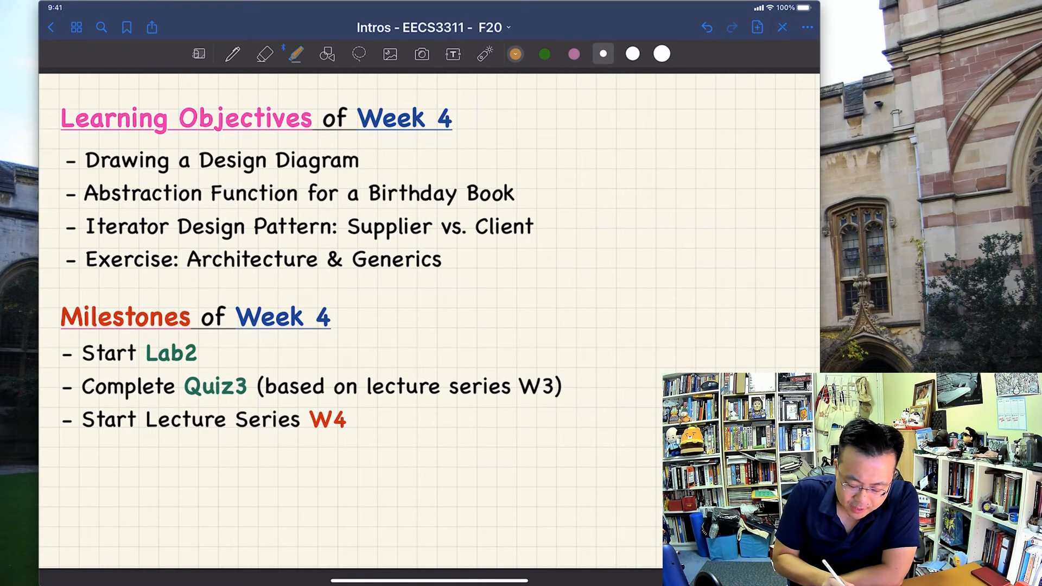
# Highlight the Design Diagram objective in orange and the Exercise line in pink.
pyautogui.moveTo(200, 161); pyautogui.dragTo(356, 161)
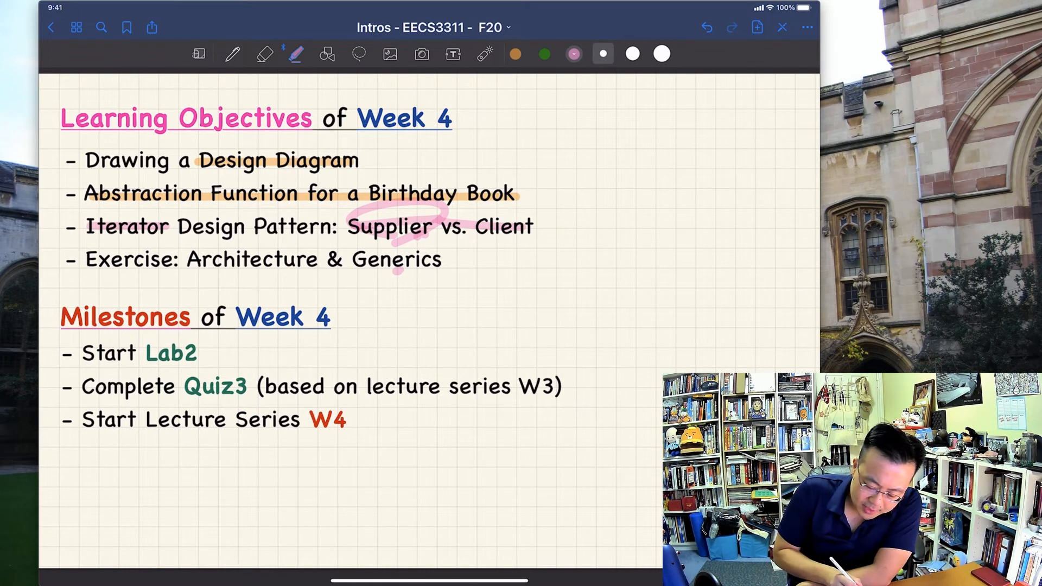
pyautogui.moveTo(86, 259); pyautogui.dragTo(442, 259)
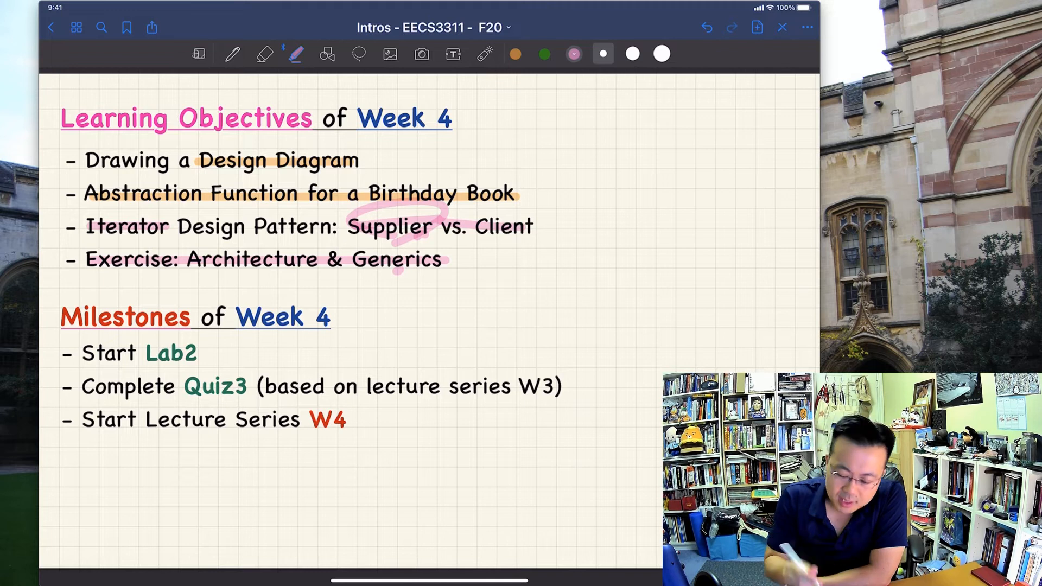
# In blue pen, draw an arrow from the exercise objective labelled 'Q&A'.
pyautogui.click(232, 54)
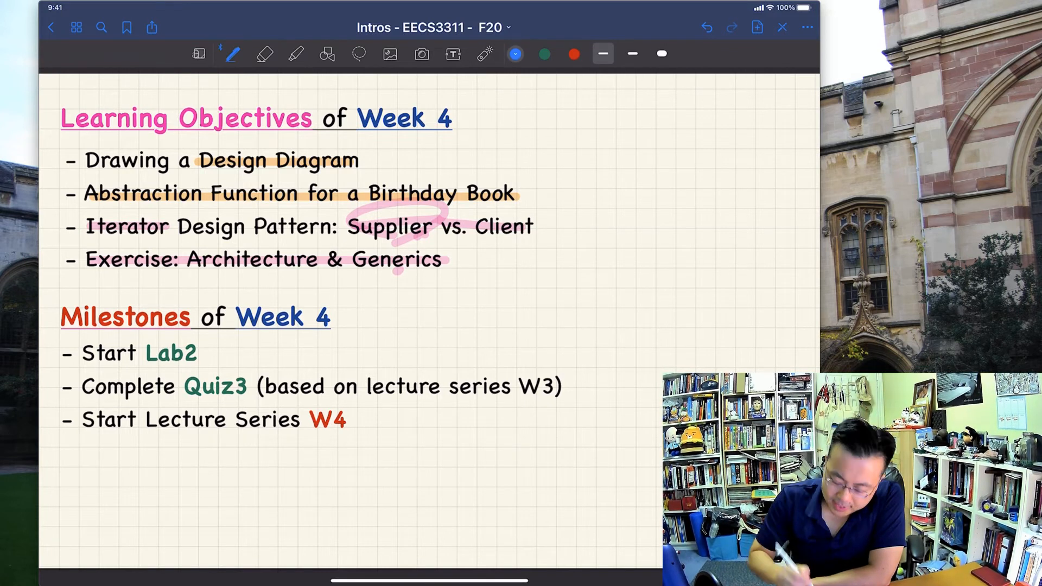
pyautogui.moveTo(433, 282); pyautogui.dragTo(486, 279)
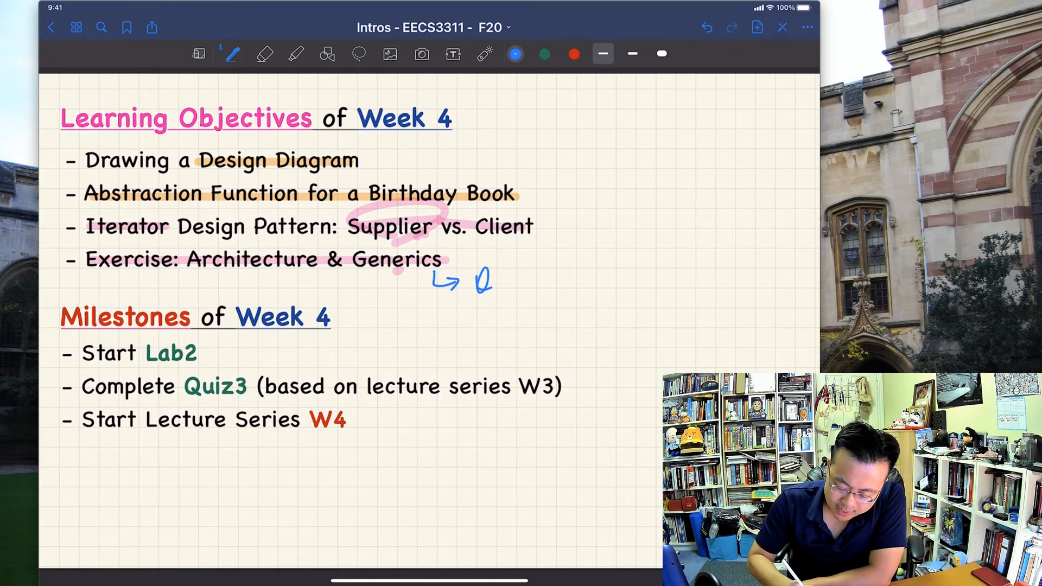
pyautogui.moveTo(479, 279); pyautogui.dragTo(538, 283)
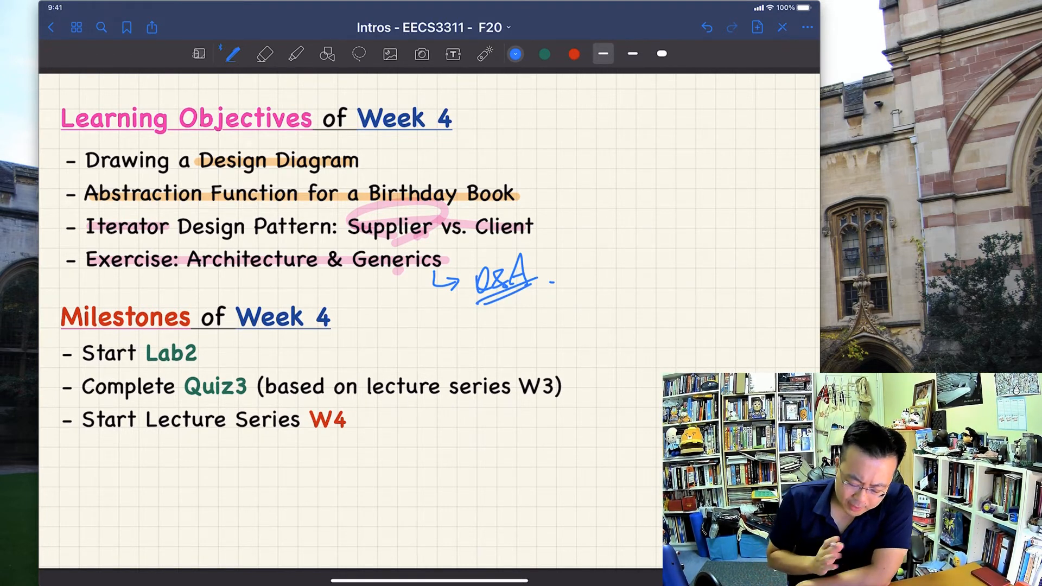
# Circle Milestones, Lab2, Quiz3 and W3, underline Week 4 and lecture series, box W4.
pyautogui.moveTo(153, 286); pyautogui.dragTo(63, 319)
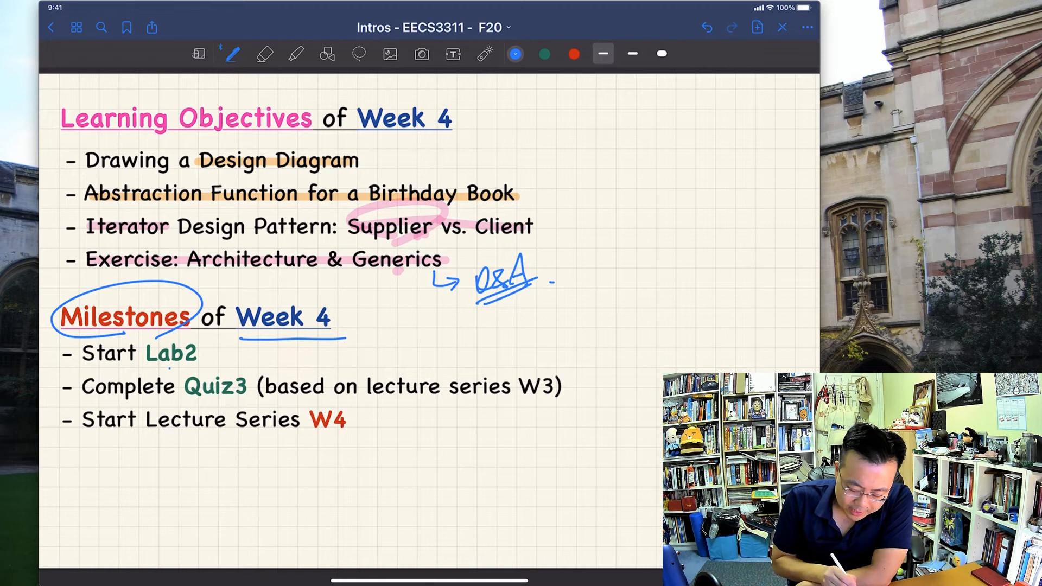
pyautogui.moveTo(153, 352); pyautogui.dragTo(186, 349)
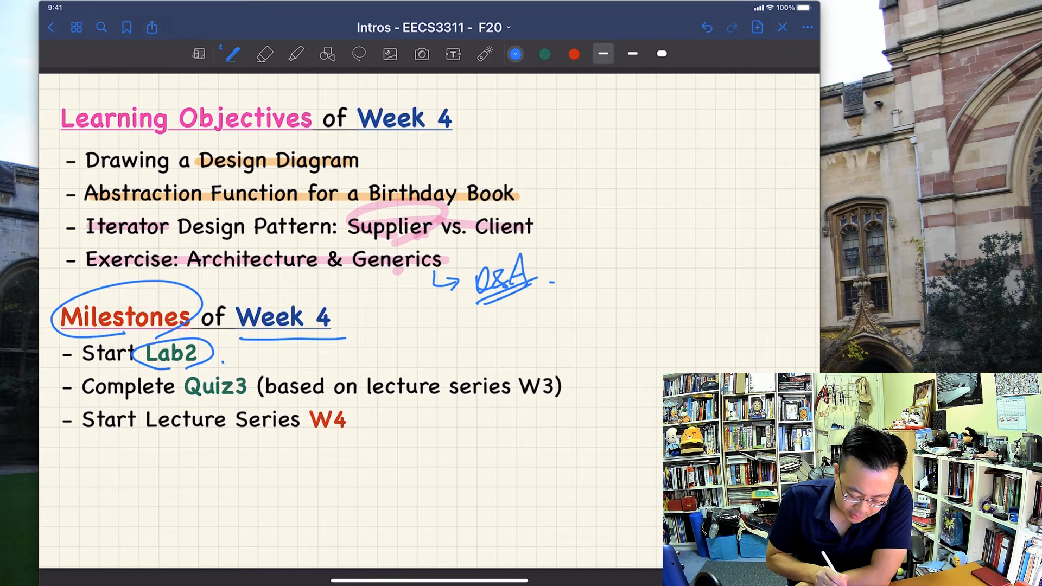
pyautogui.moveTo(186, 372); pyautogui.dragTo(246, 402)
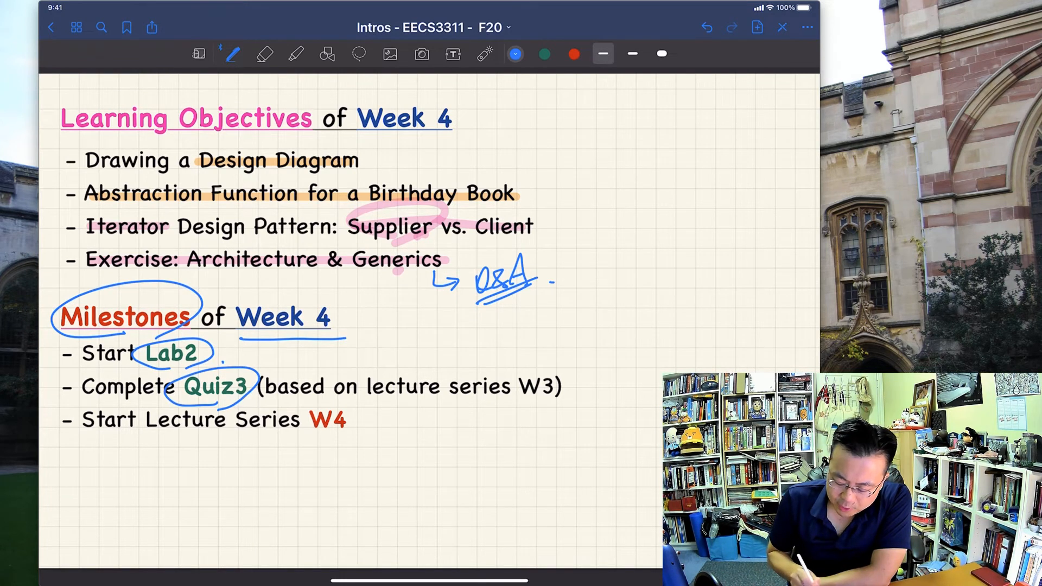
pyautogui.moveTo(369, 395); pyautogui.dragTo(538, 386)
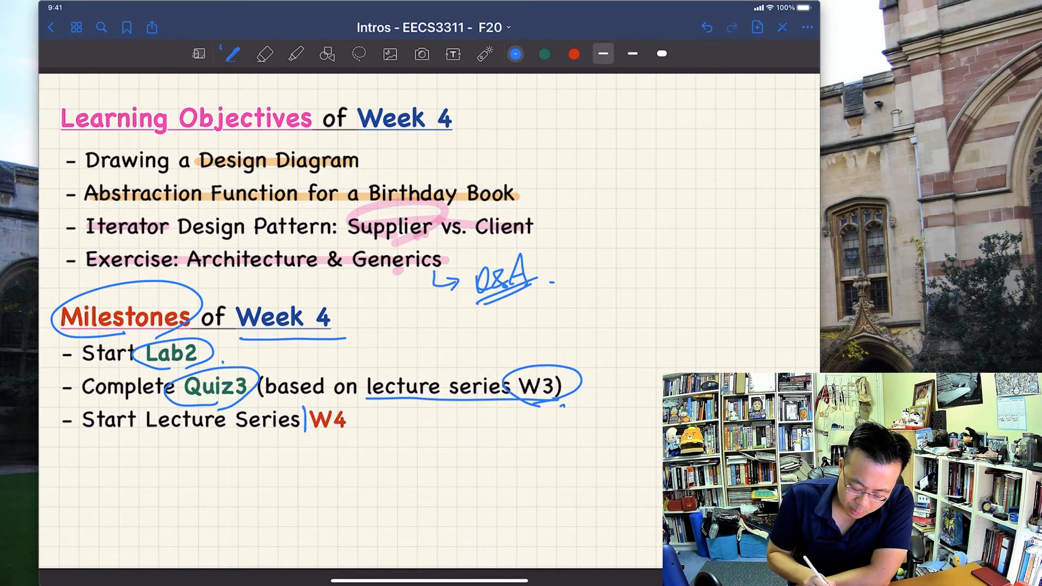
pyautogui.moveTo(303, 409); pyautogui.dragTo(346, 432)
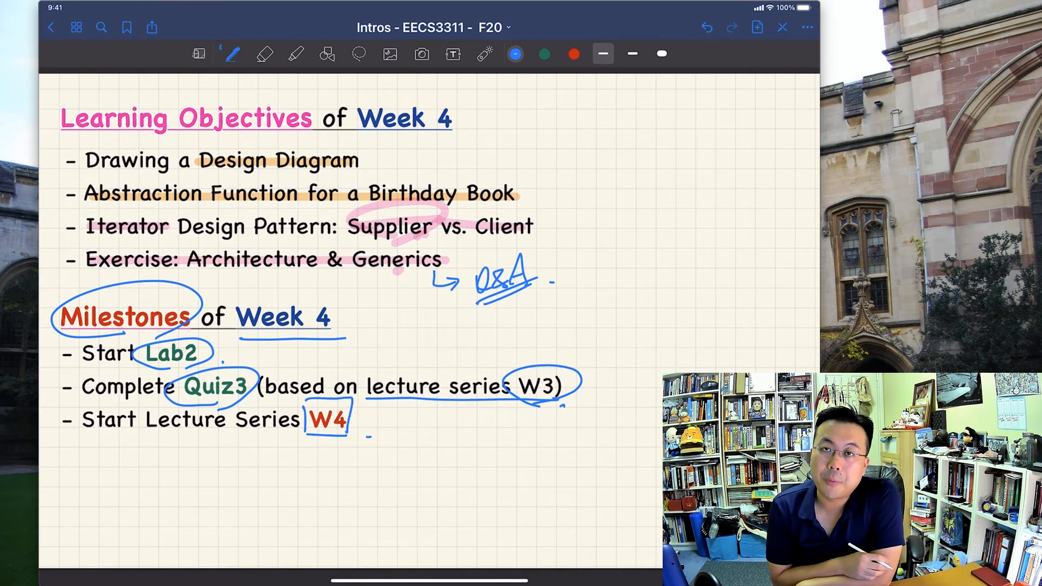